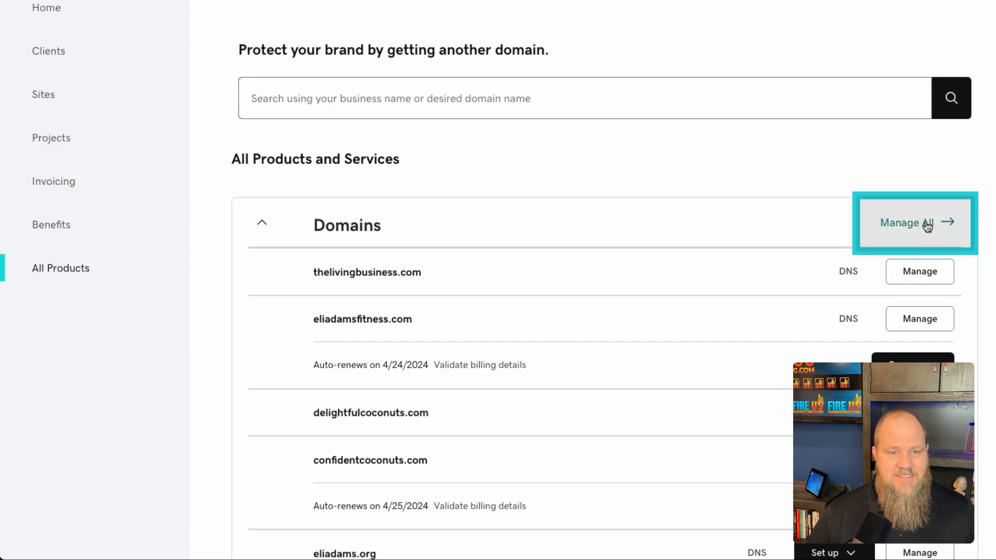
Go from the domain portfolio to the Transfers page
{"action": "left_click", "coordinate": [914, 223]}
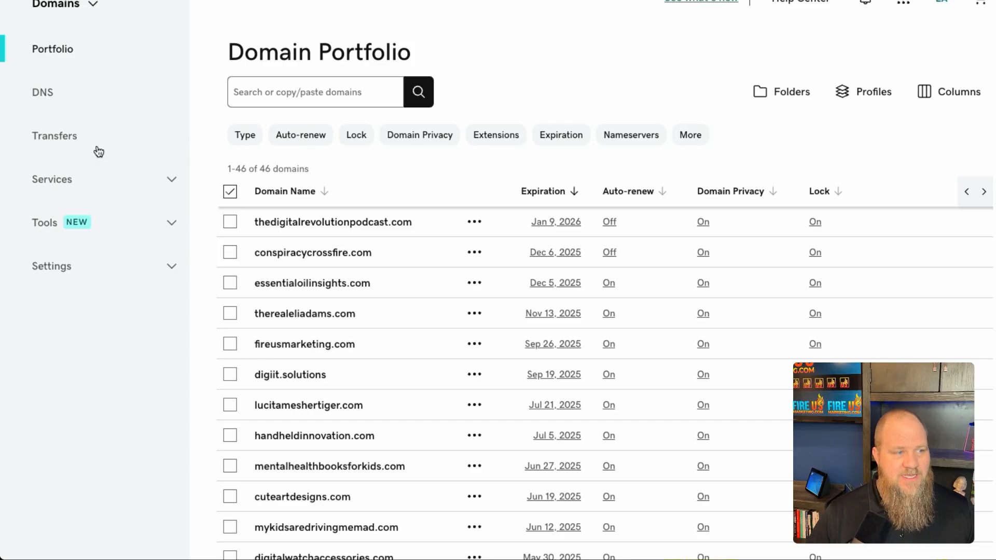
{"action": "left_click", "coordinate": [54, 135]}
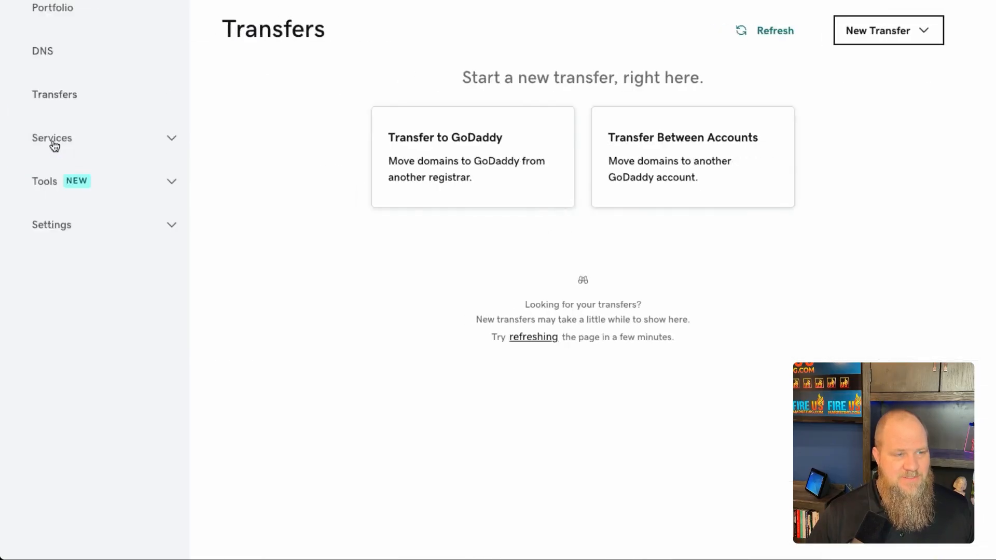
{"action": "left_click", "coordinate": [494, 196]}
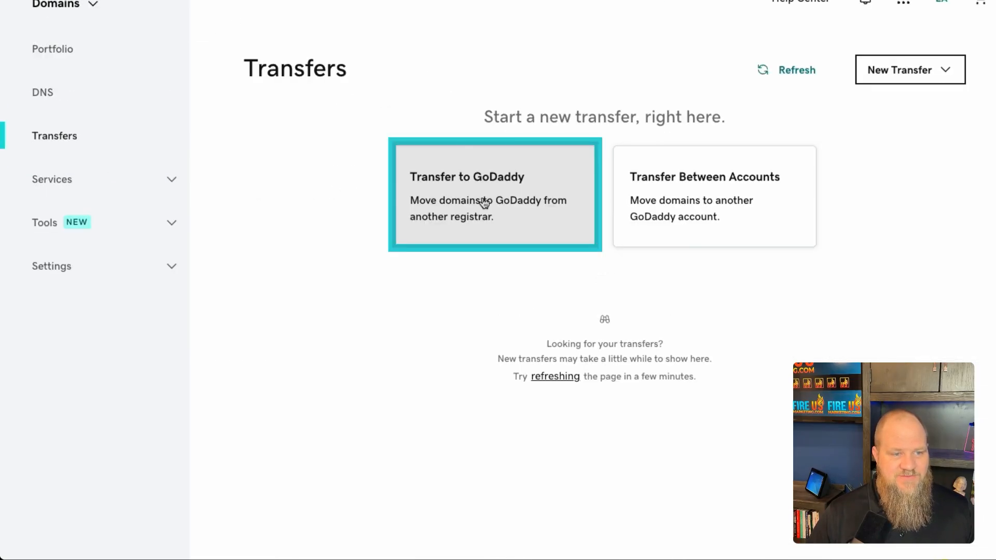
Set up the justincaseprep.com transfer and proceed to checkout at $10.99 for one year
{"action": "left_click", "coordinate": [495, 195]}
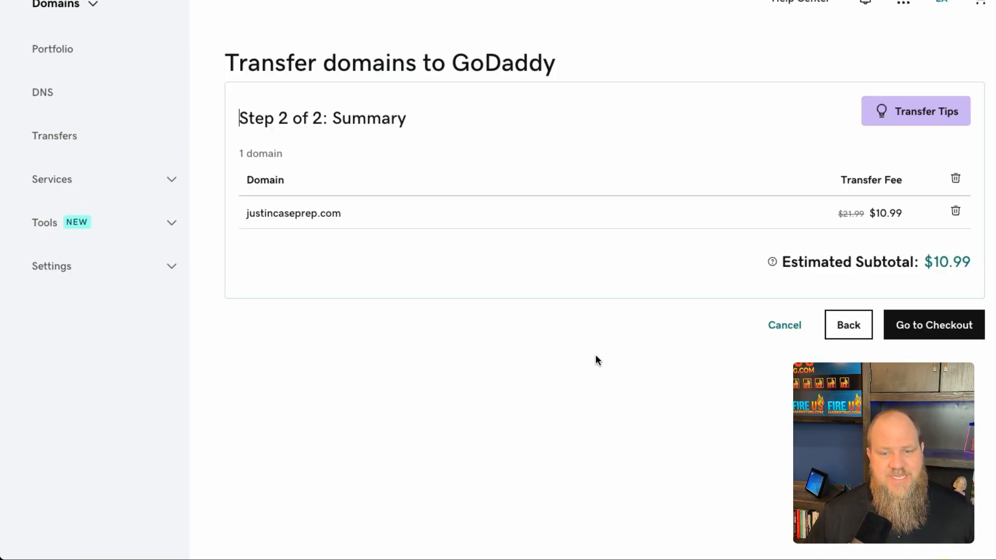
{"action": "left_click", "coordinate": [933, 324]}
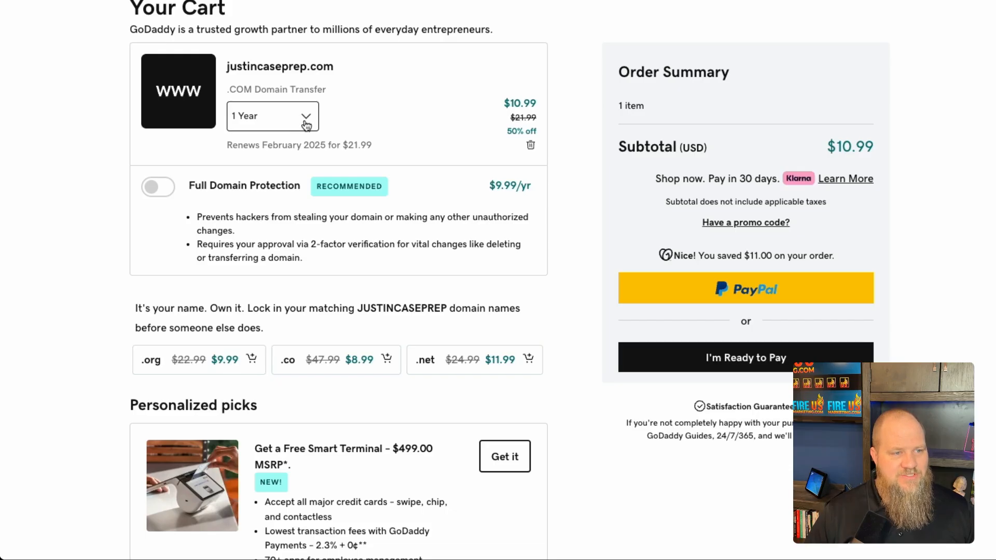
{"action": "mouse_move", "coordinate": [398, 113]}
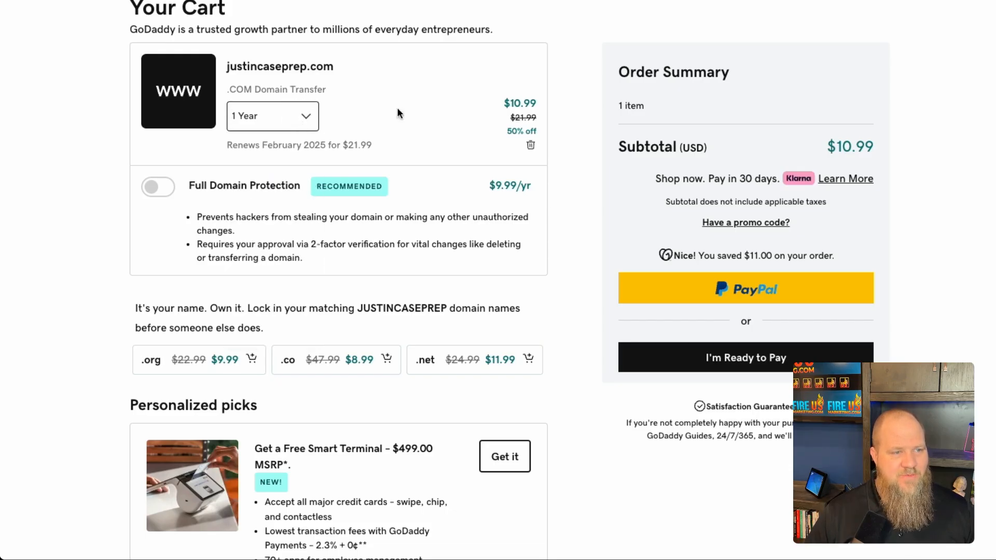
{"action": "mouse_move", "coordinate": [916, 308]}
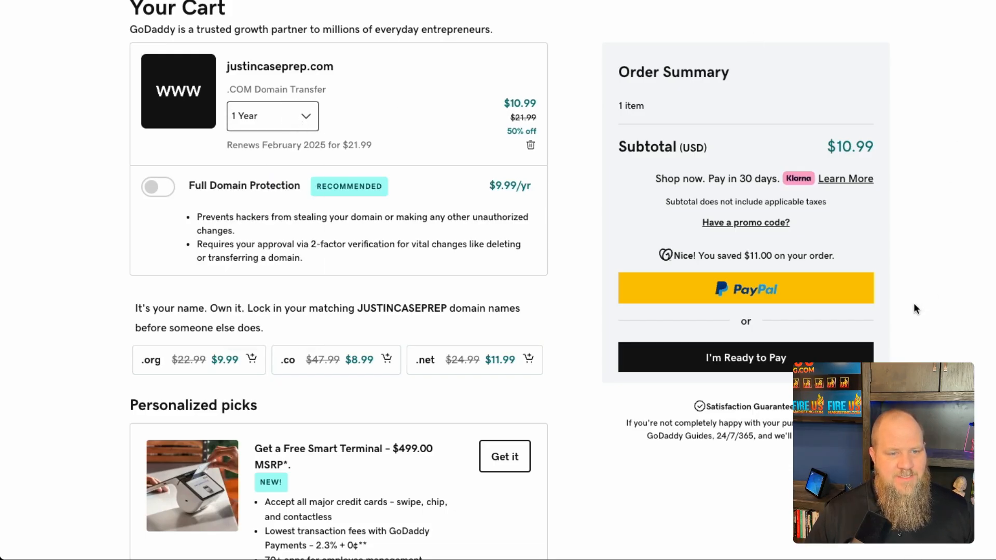
Complete the $11.17 transfer purchase and start entering the justincaseprep.com auth code
{"action": "left_click", "coordinate": [745, 357]}
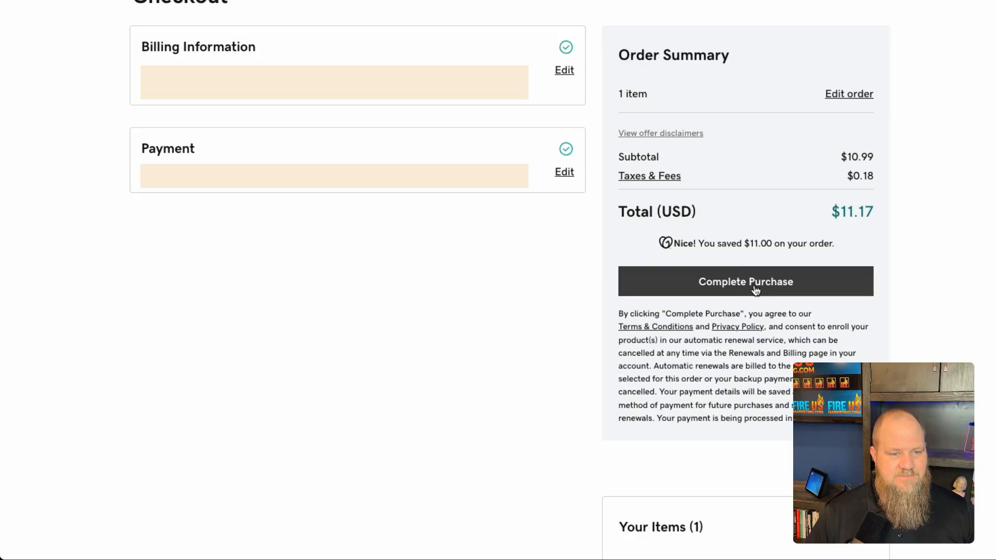
{"action": "left_click", "coordinate": [745, 281]}
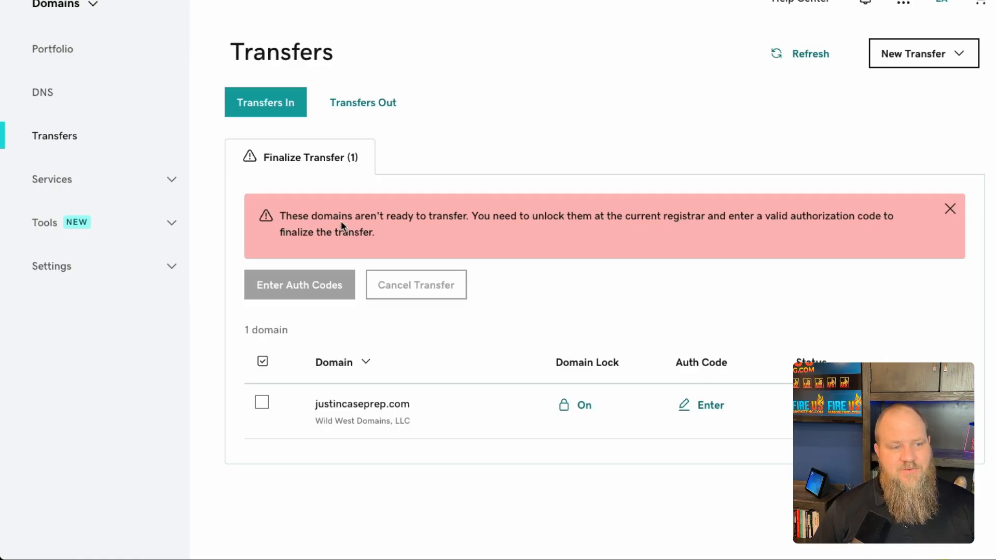
{"action": "mouse_move", "coordinate": [585, 235]}
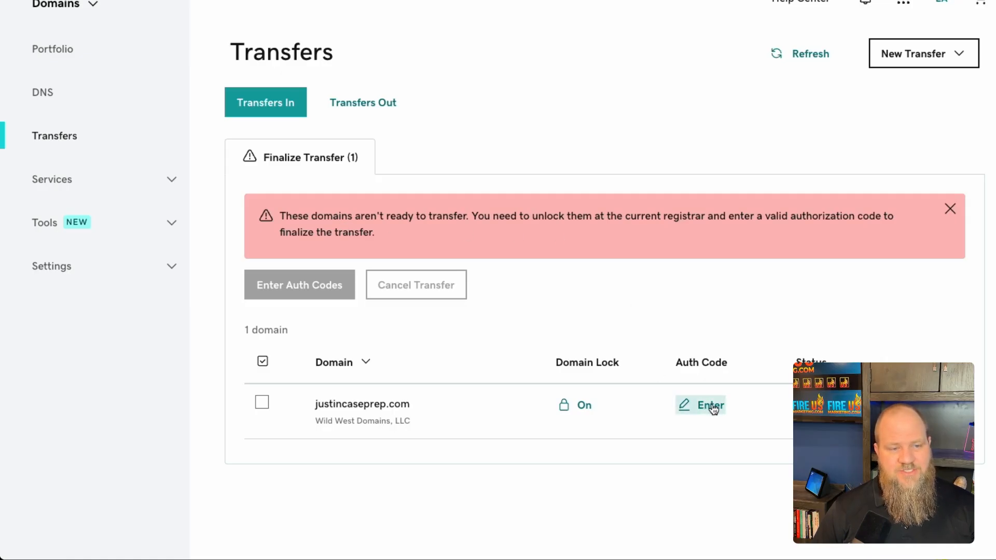
{"action": "left_click", "coordinate": [53, 49]}
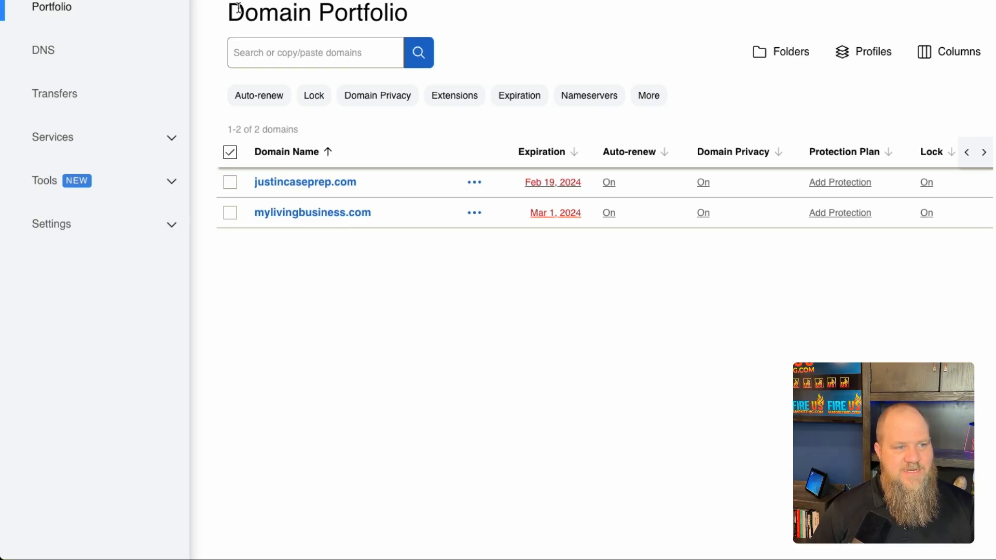
{"action": "mouse_move", "coordinate": [331, 204]}
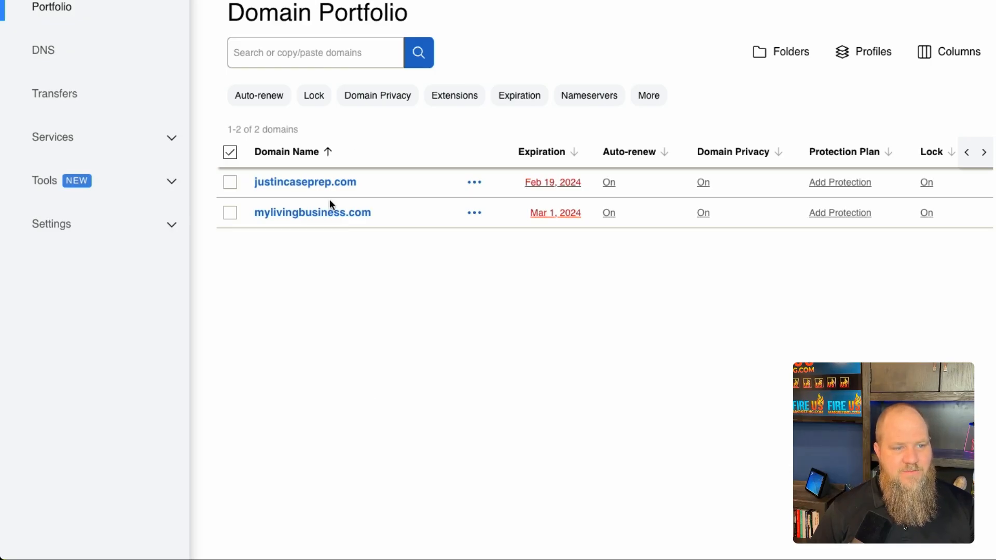
{"action": "mouse_move", "coordinate": [803, 190]}
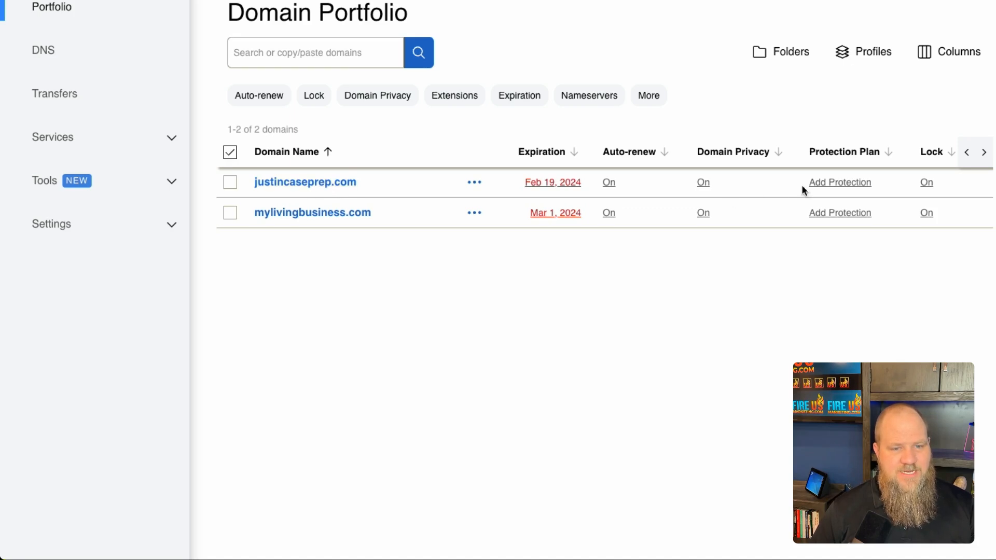
Turn off the domain lock for justincaseprep.com and confirm the unlock
{"action": "left_click", "coordinate": [927, 183]}
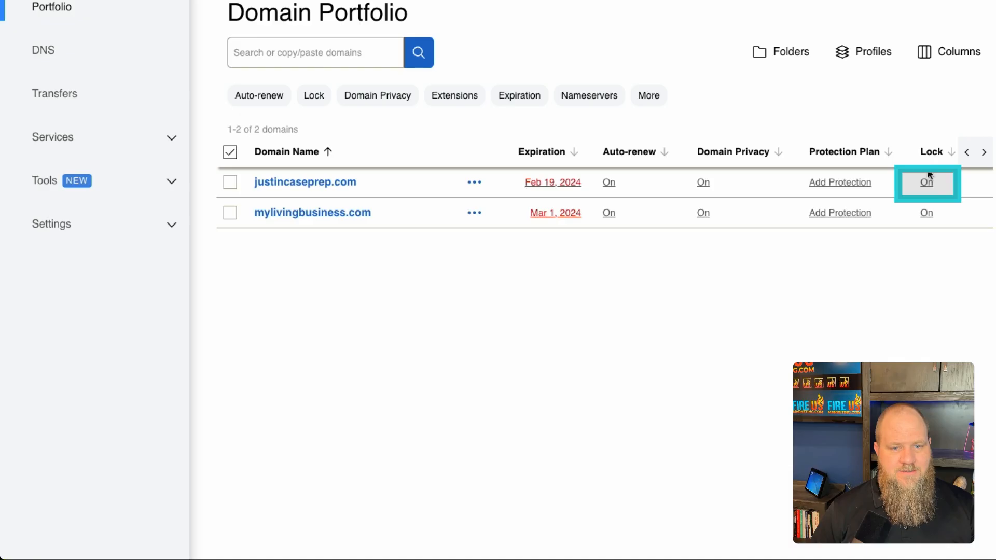
{"action": "left_click", "coordinate": [925, 182]}
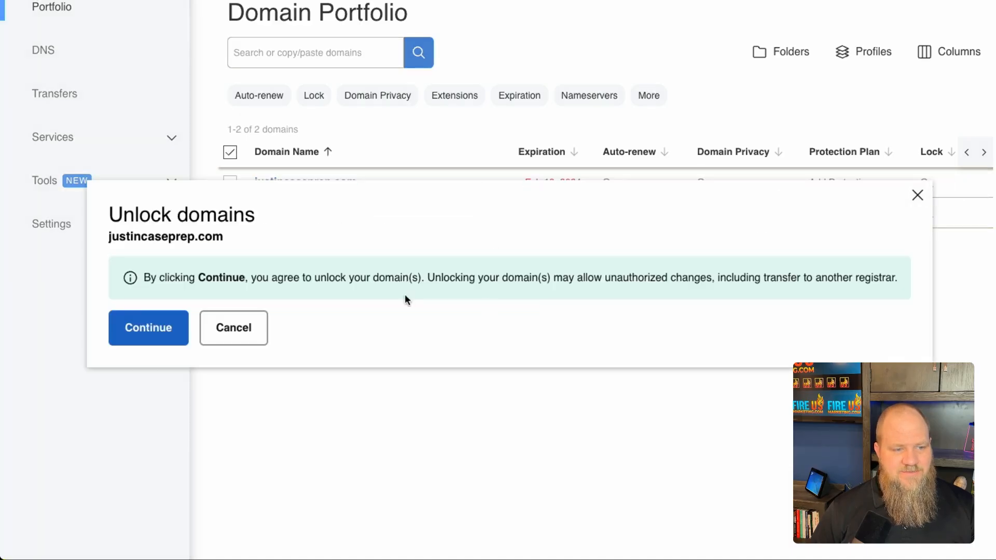
{"action": "left_click", "coordinate": [147, 328]}
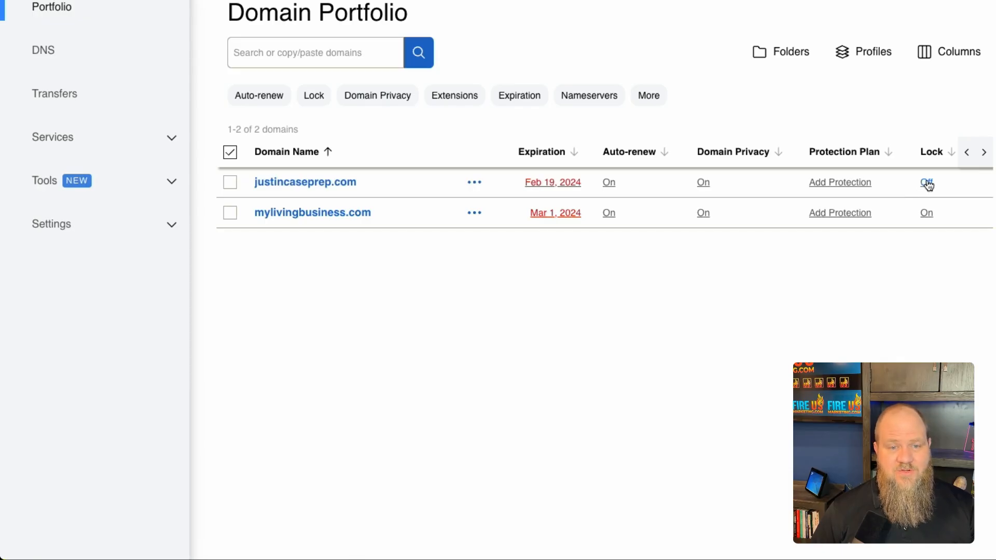
{"action": "left_click", "coordinate": [926, 182]}
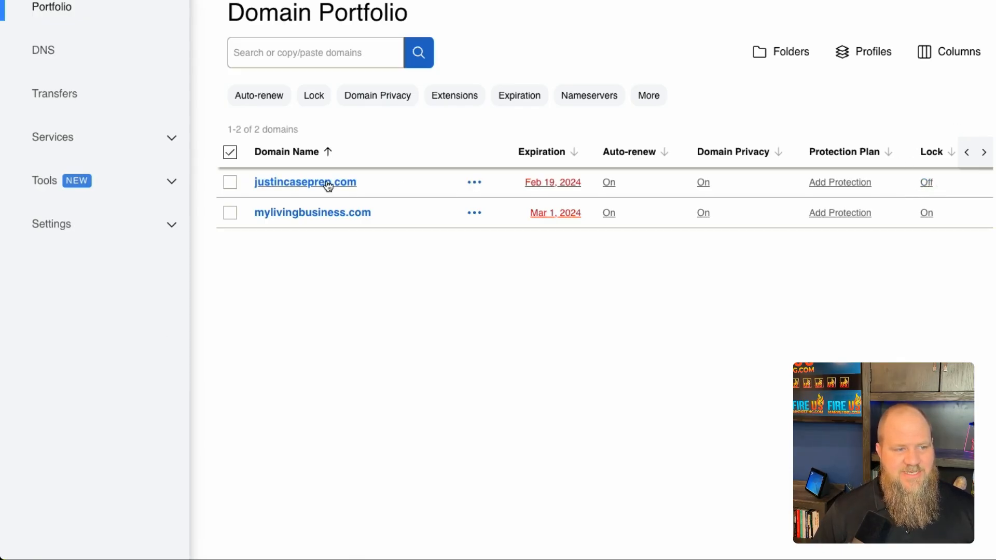
Start justincaseprep.com's transfer to another registrar and reveal its authorization code
{"action": "left_click", "coordinate": [305, 182]}
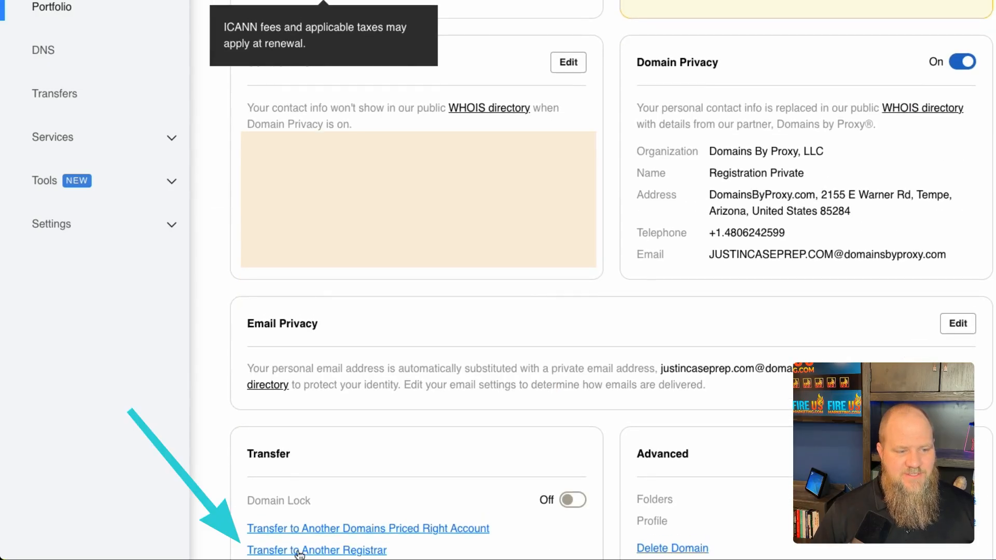
{"action": "left_click", "coordinate": [317, 550]}
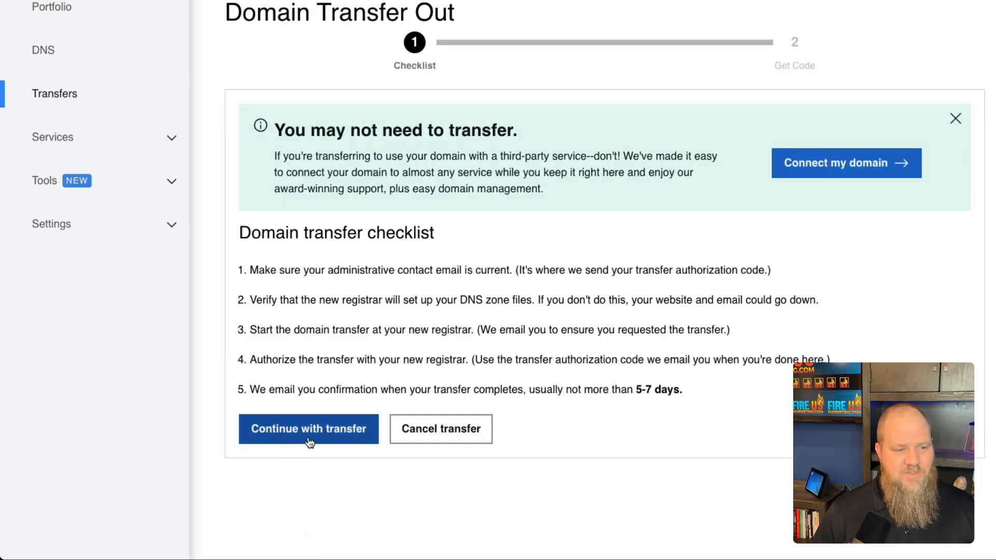
{"action": "left_click", "coordinate": [308, 429]}
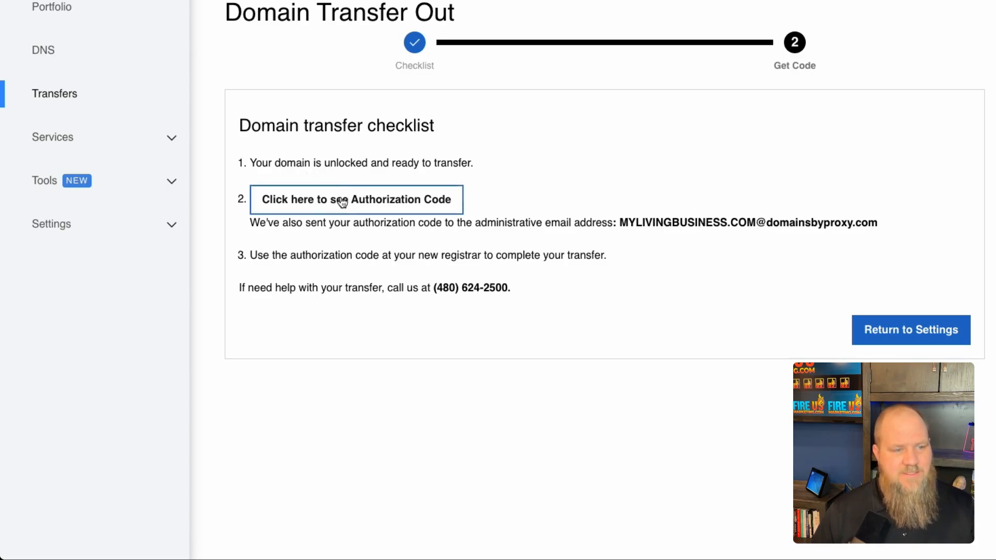
{"action": "left_click", "coordinate": [355, 199]}
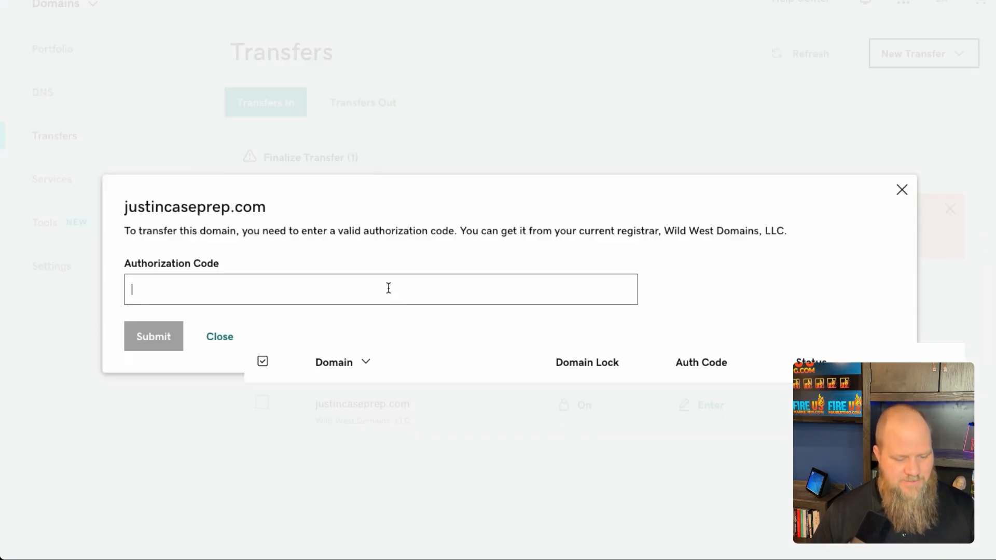
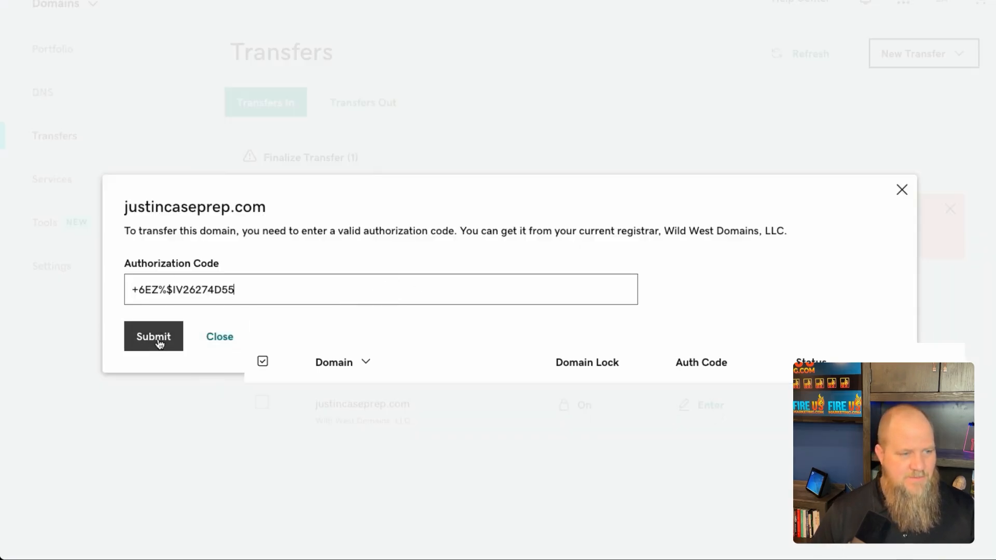
{"action": "left_click", "coordinate": [153, 337]}
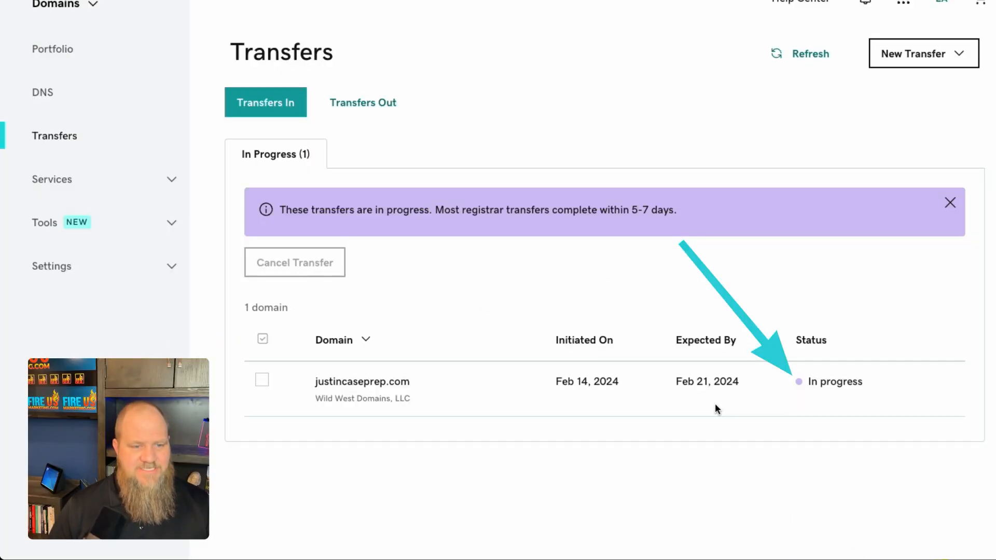
{"action": "mouse_move", "coordinate": [731, 407]}
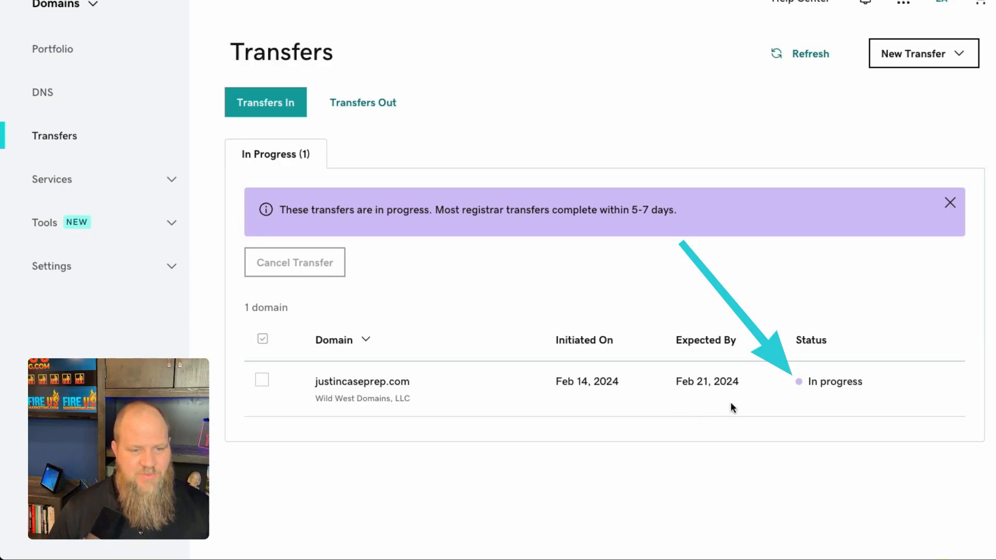
{"action": "mouse_move", "coordinate": [849, 394]}
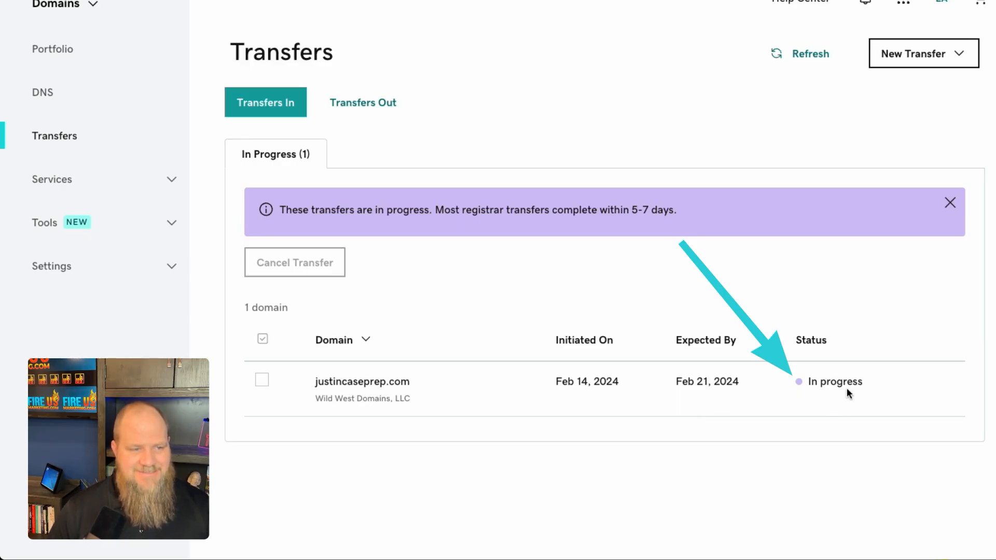